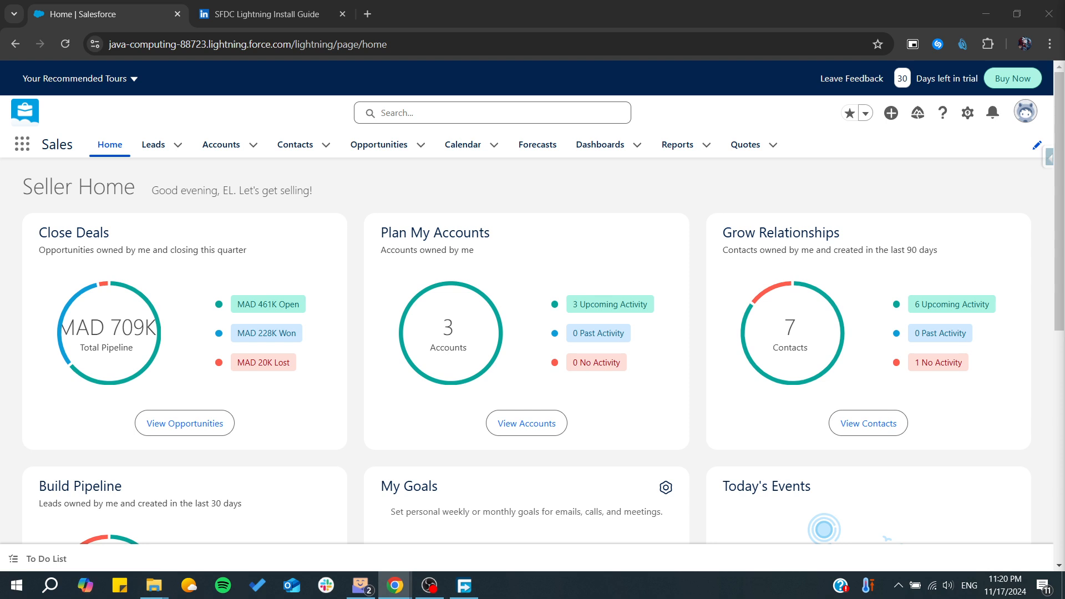
mouse_move(899, 221)
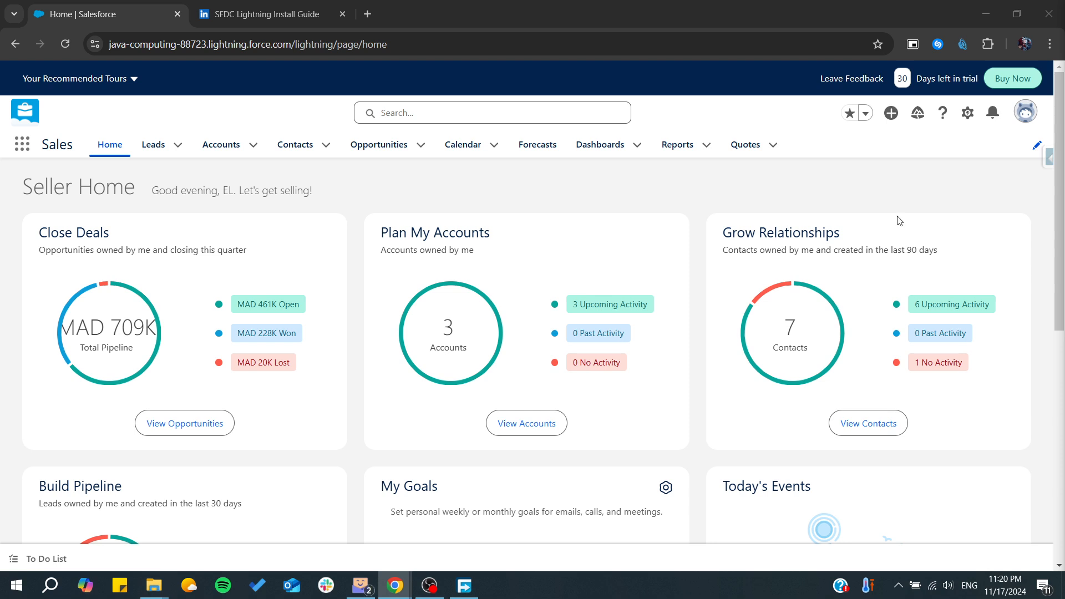
Bring up the SFDC Lightning install guide and read its Introduction.
left_click(265, 13)
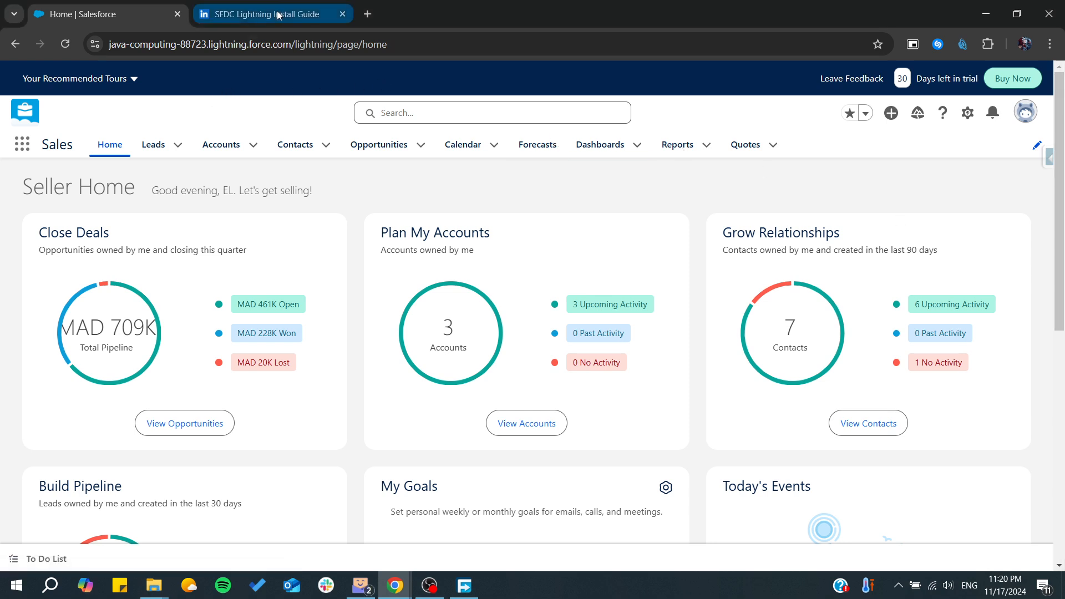
left_click(265, 13)
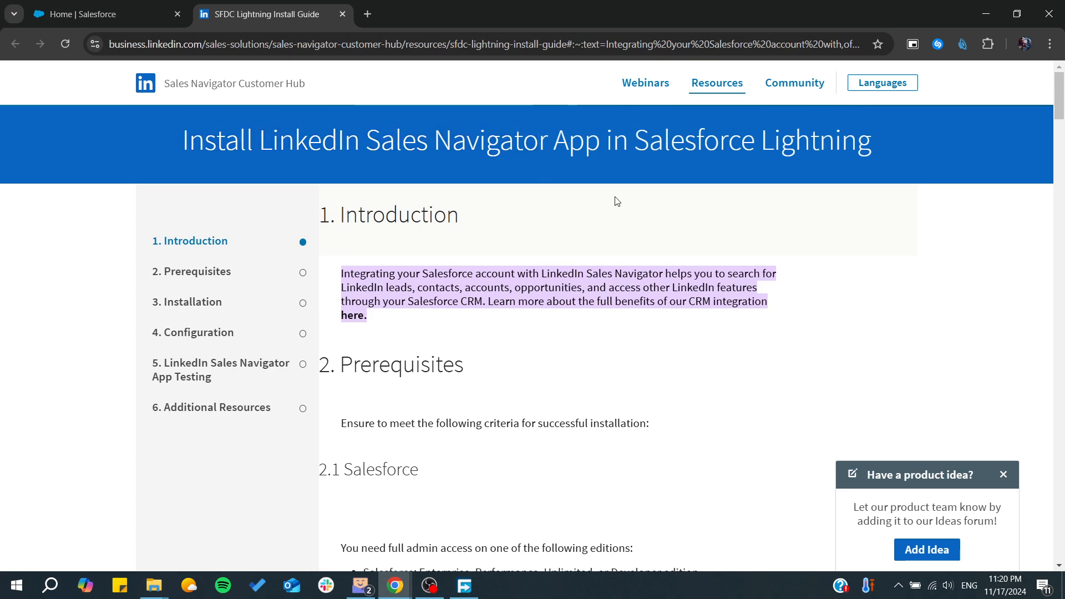
scroll("down", 3)
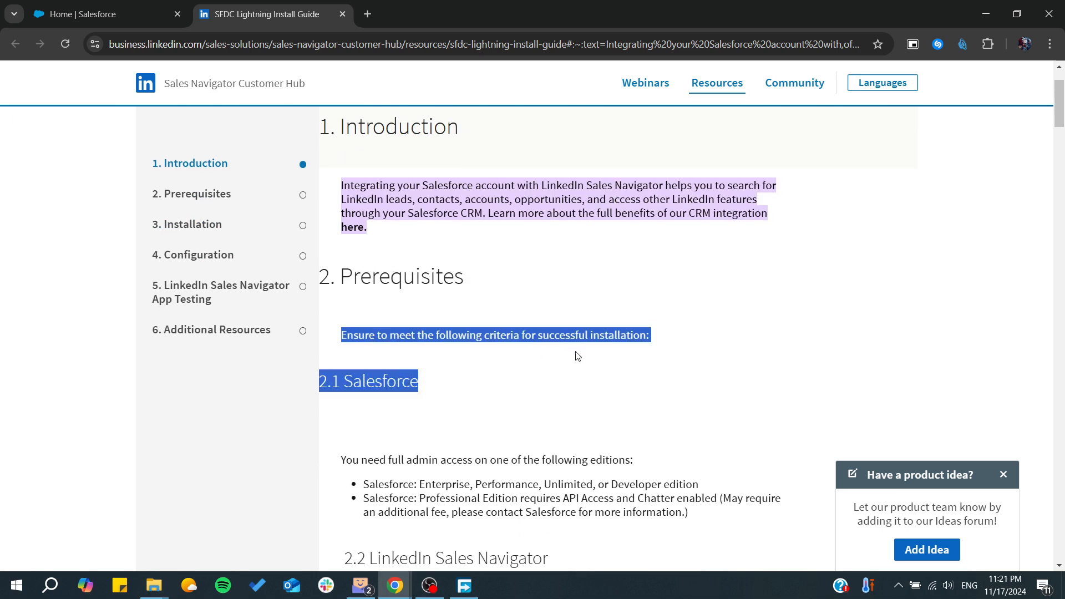
scroll("down", 3)
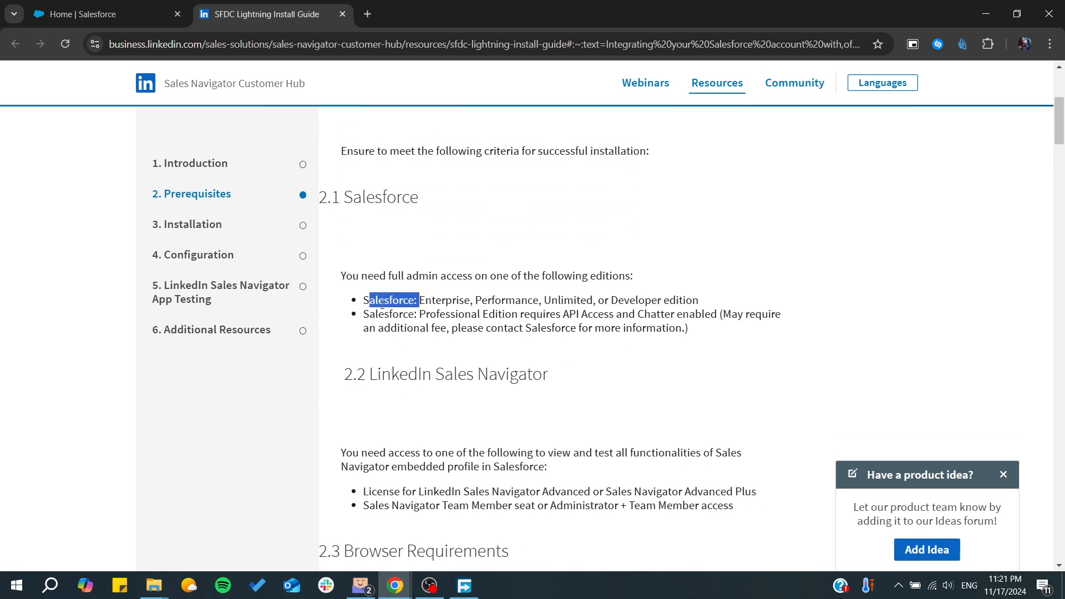
Highlight the Salesforce edition and Sales Navigator license requirements under Prerequisites.
left_click_drag(369, 300, 677, 314)
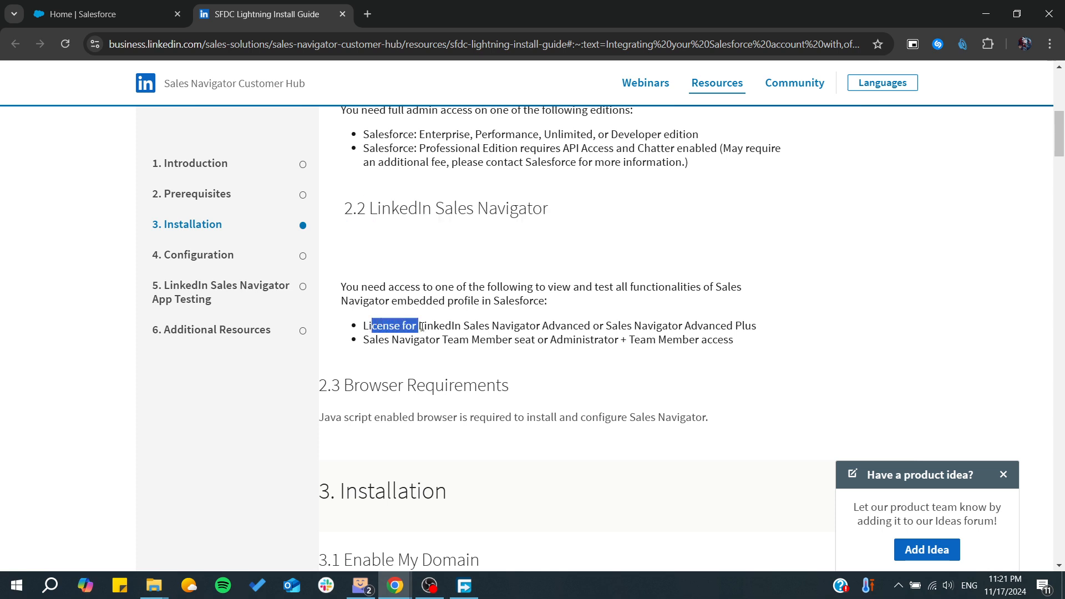
left_click_drag(418, 325, 564, 325)
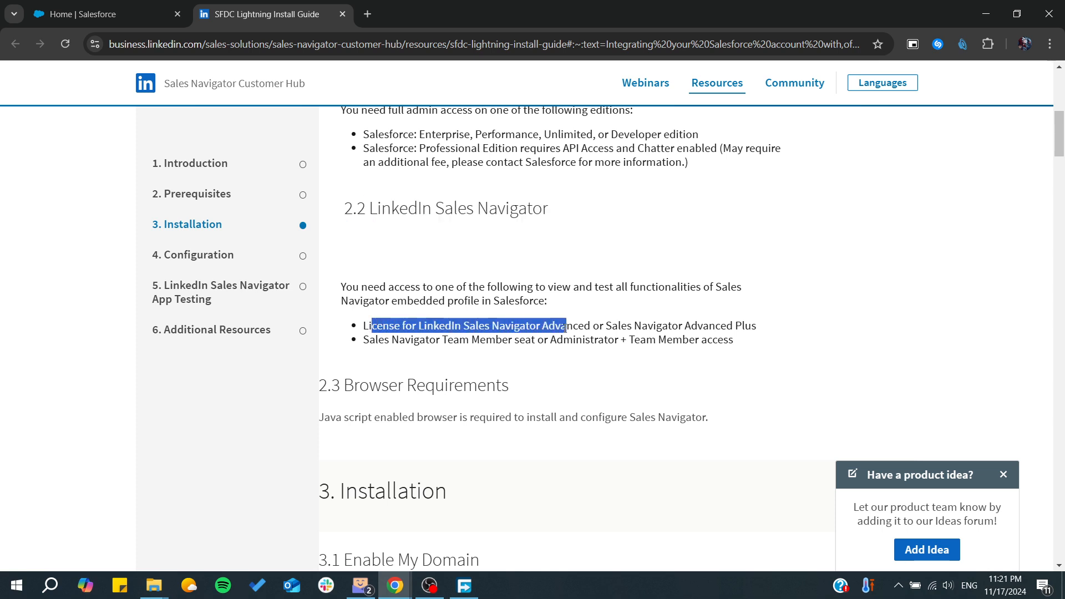
scroll("down", 3)
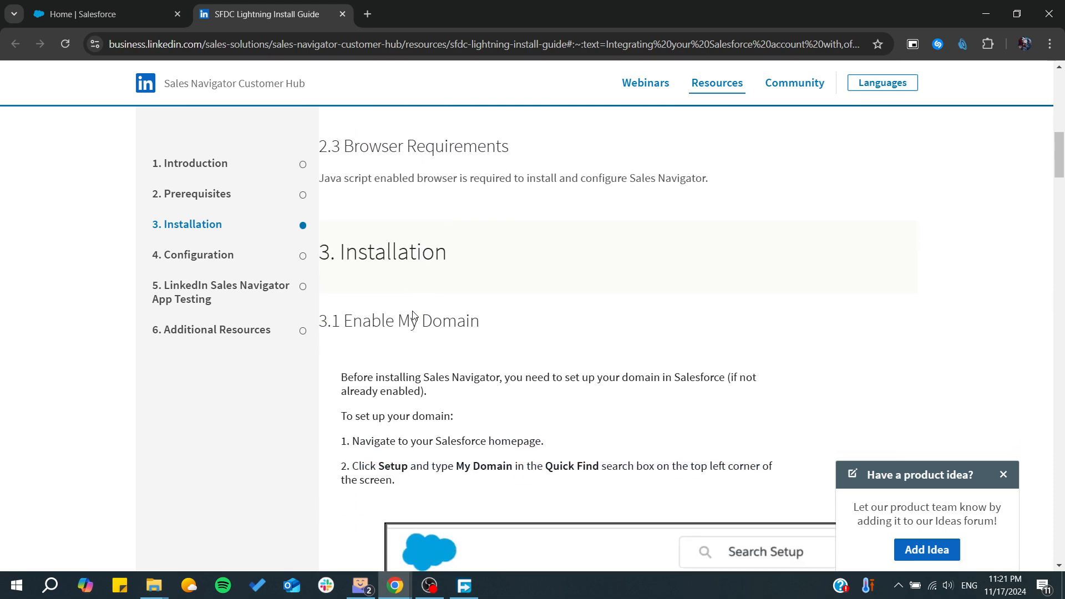
Scroll the guide down to section 3.1 Enable My Domain.
scroll("down", 3)
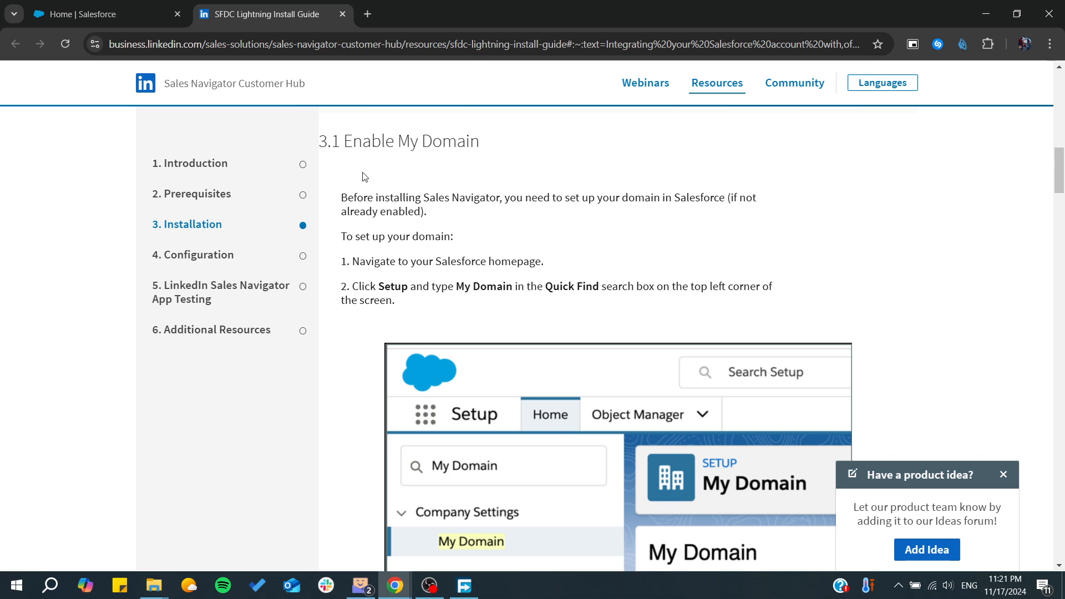
scroll("down", 3)
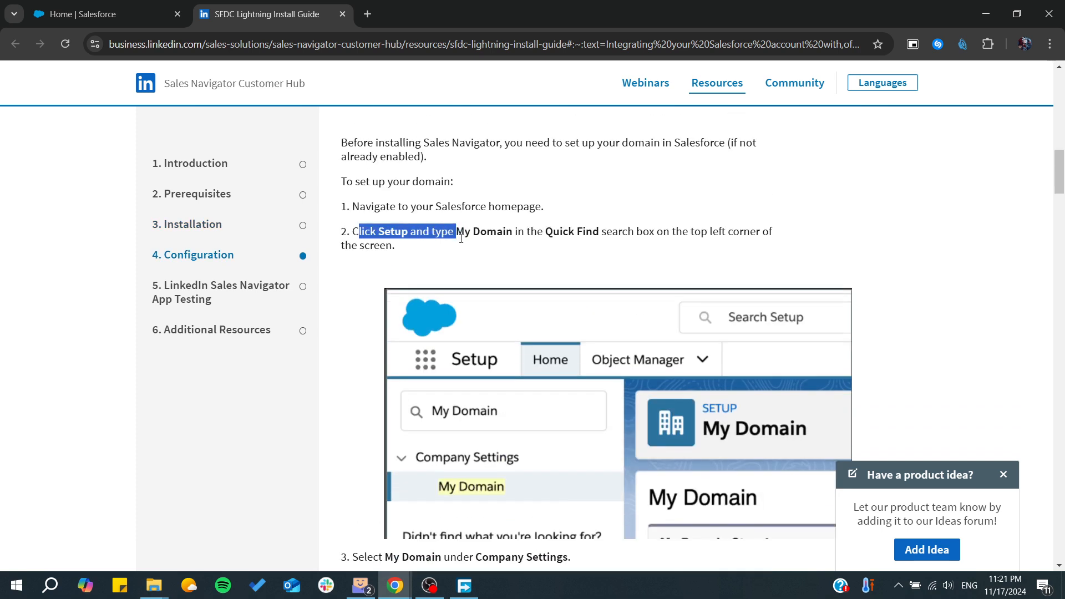
scroll("down", 3)
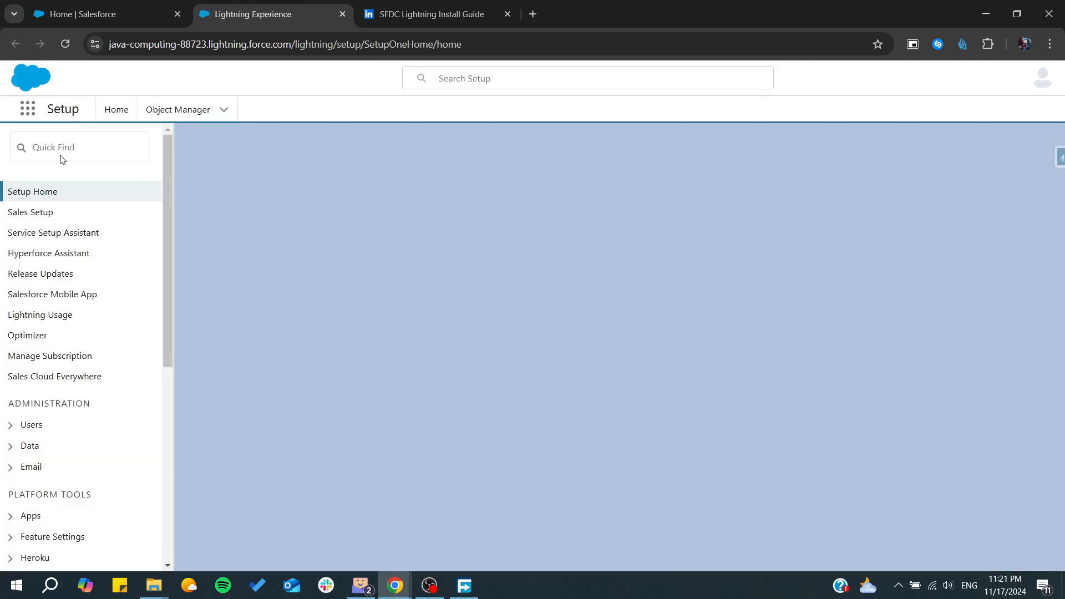
Find My Domain via Quick Find 'do' and show the org's domain details, then return to the guide.
type("domai")
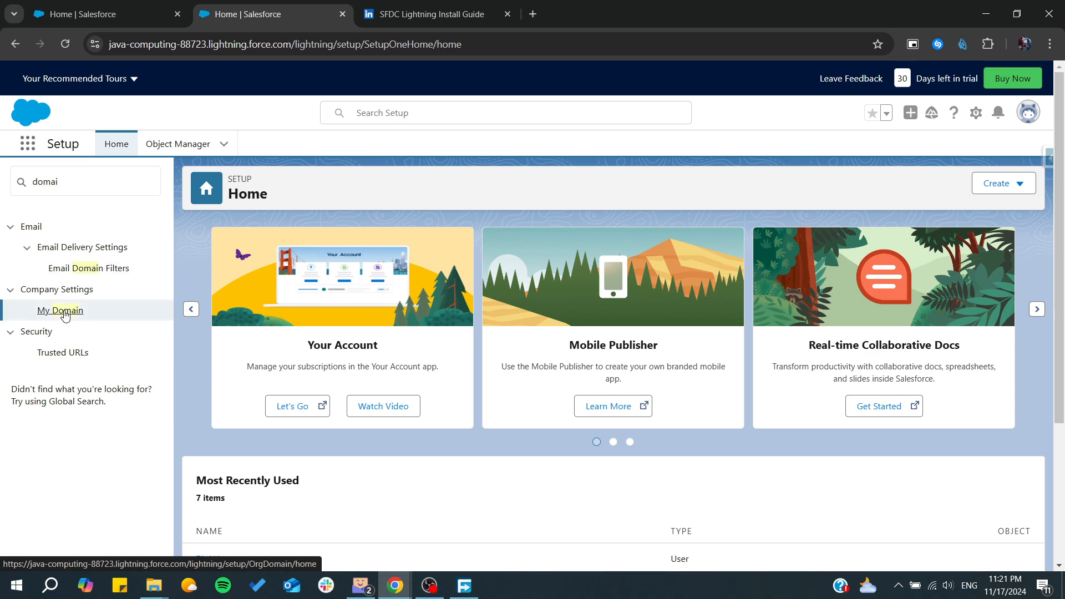
left_click(59, 310)
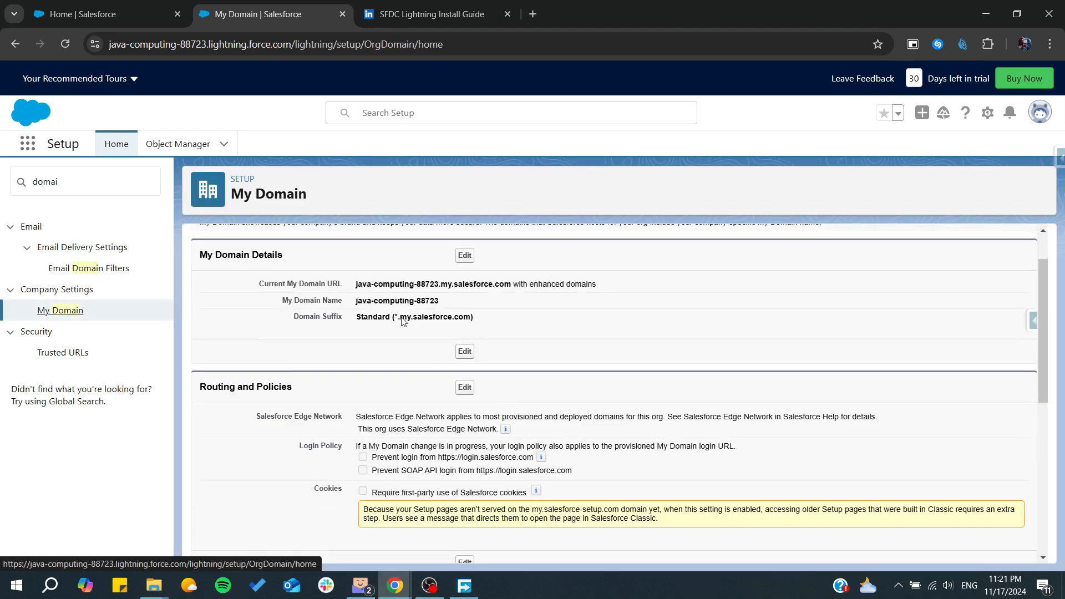
left_click(431, 14)
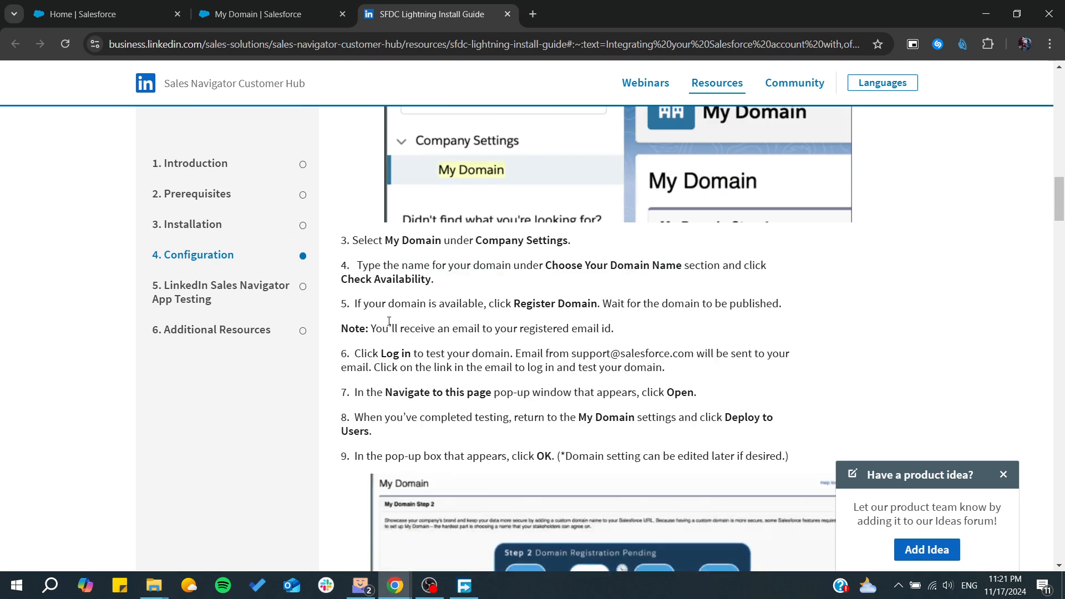
Scroll the guide past My Domain to section 3.2 Install LinkedIn Sales Navigator, then go back to Setup.
scroll("down", 3)
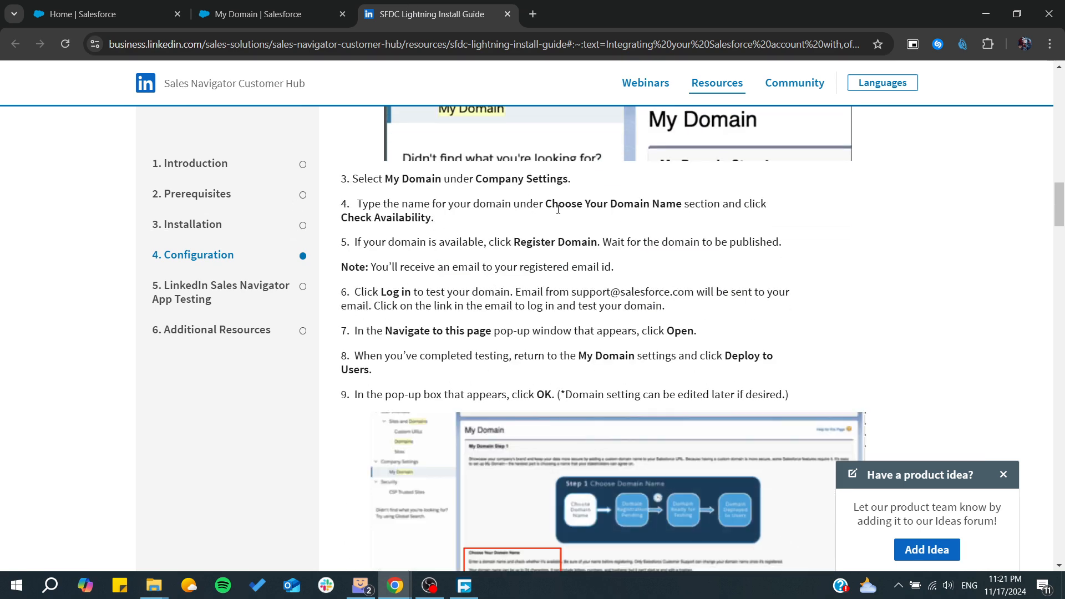
double_click(376, 217)
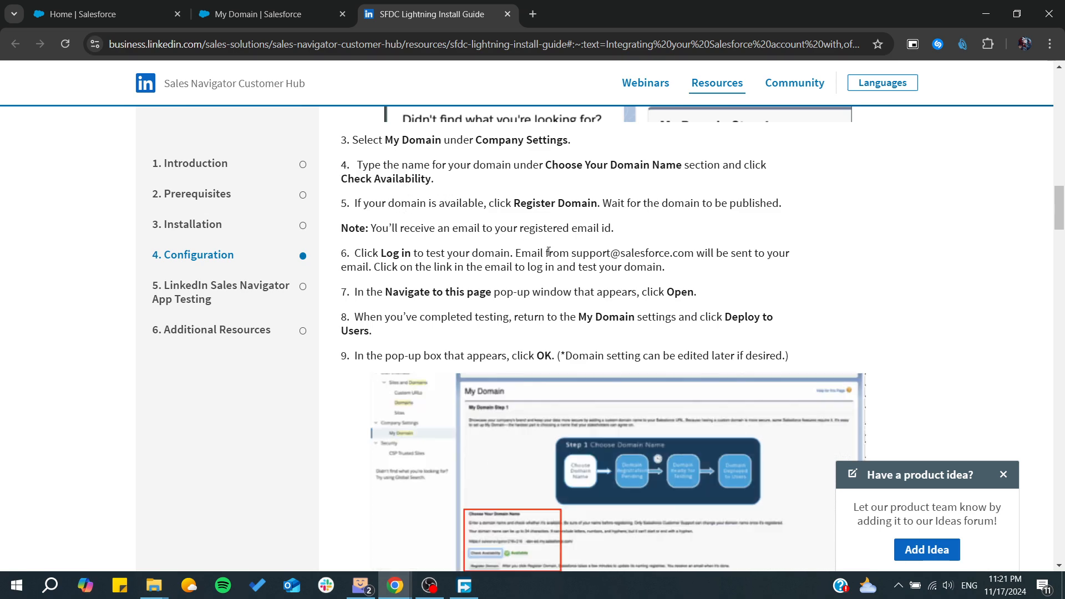
scroll("down", 3)
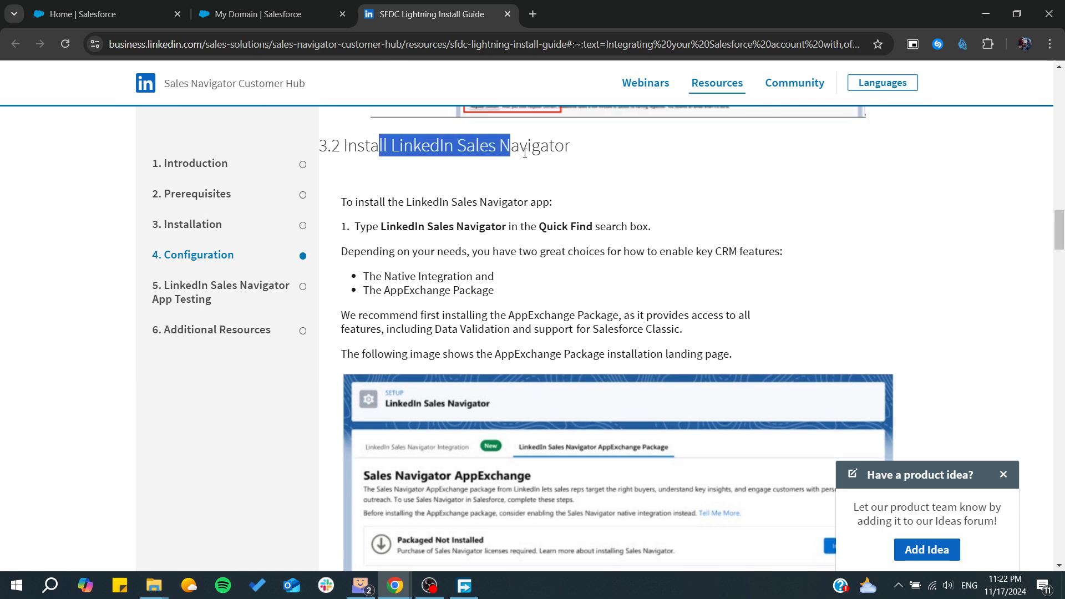
scroll("down", 3)
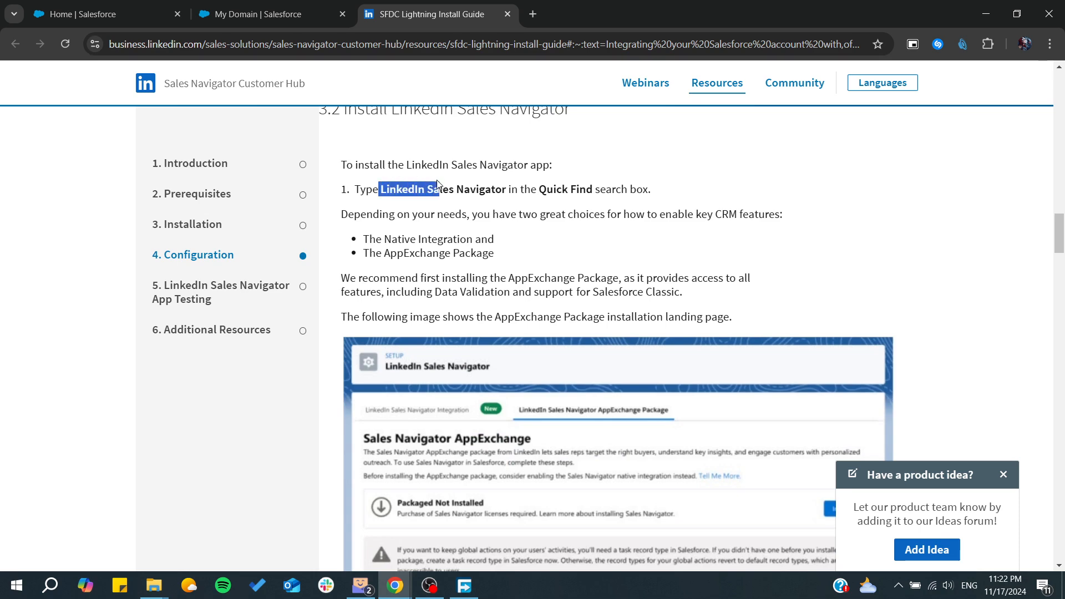
left_click(102, 13)
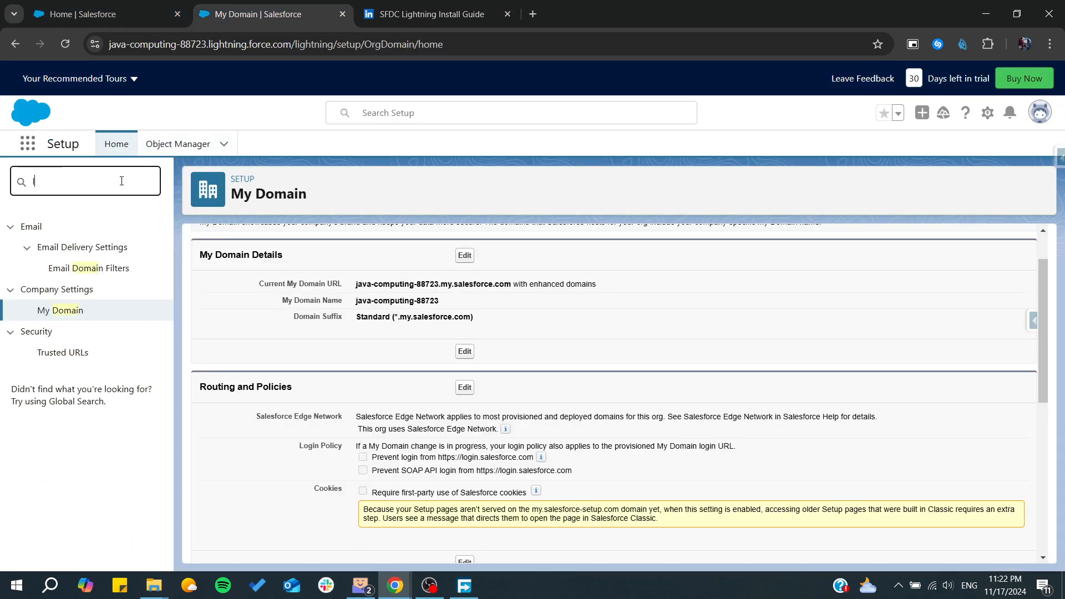
Find 'link' in Quick Find and show the LinkedIn Sales Navigator setup page.
type("linke")
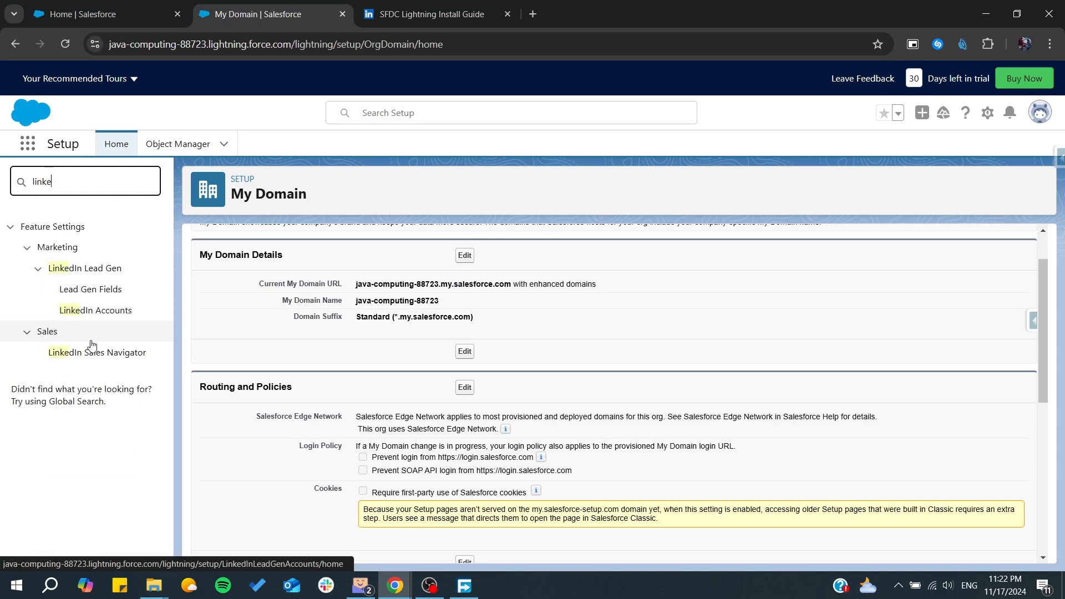
left_click(96, 352)
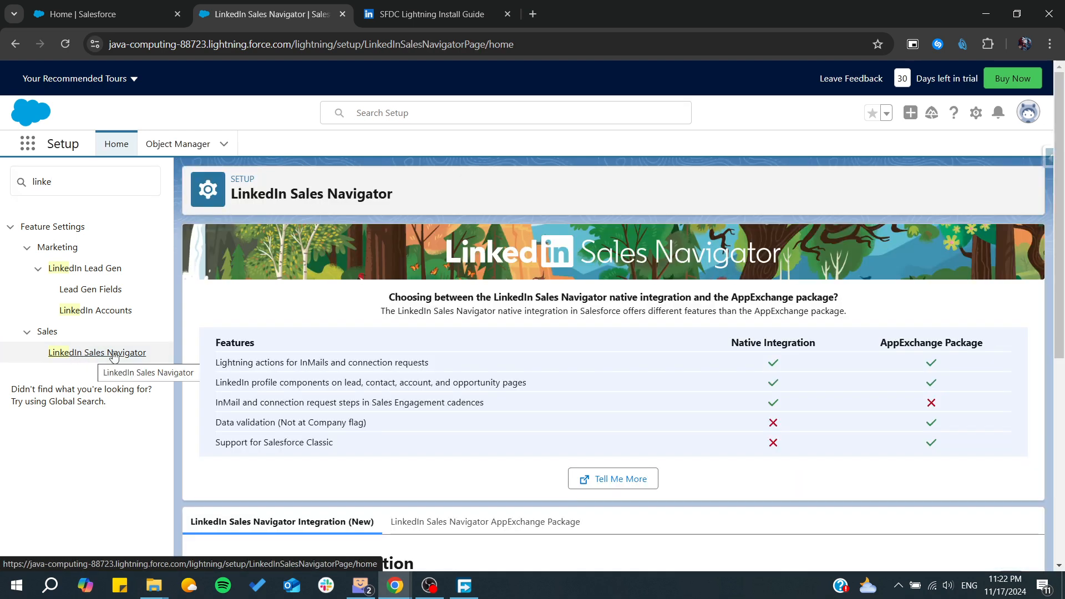
scroll("down", 3)
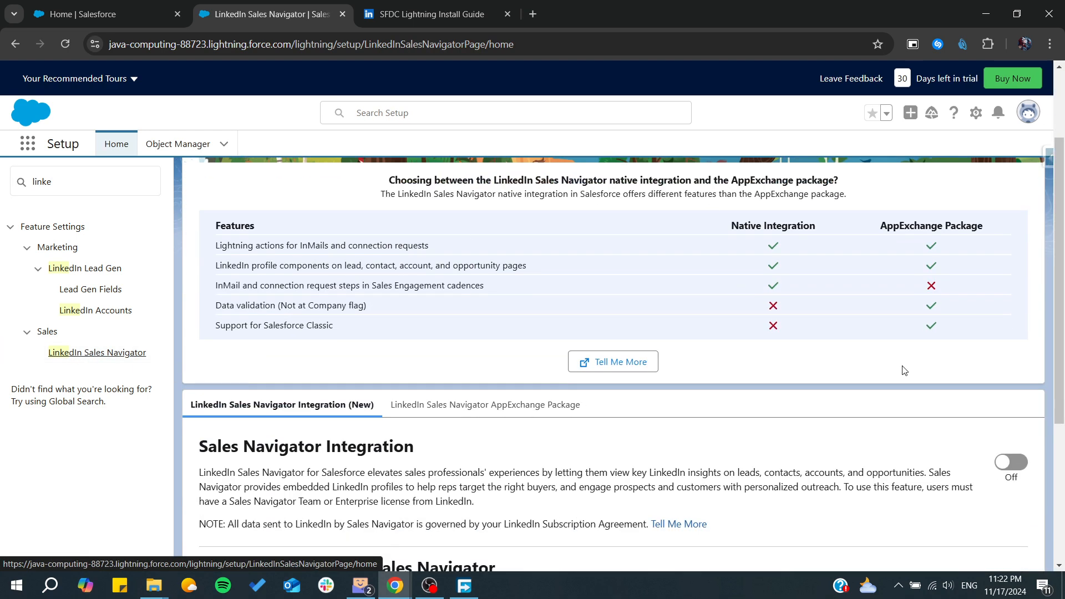
scroll("down", 3)
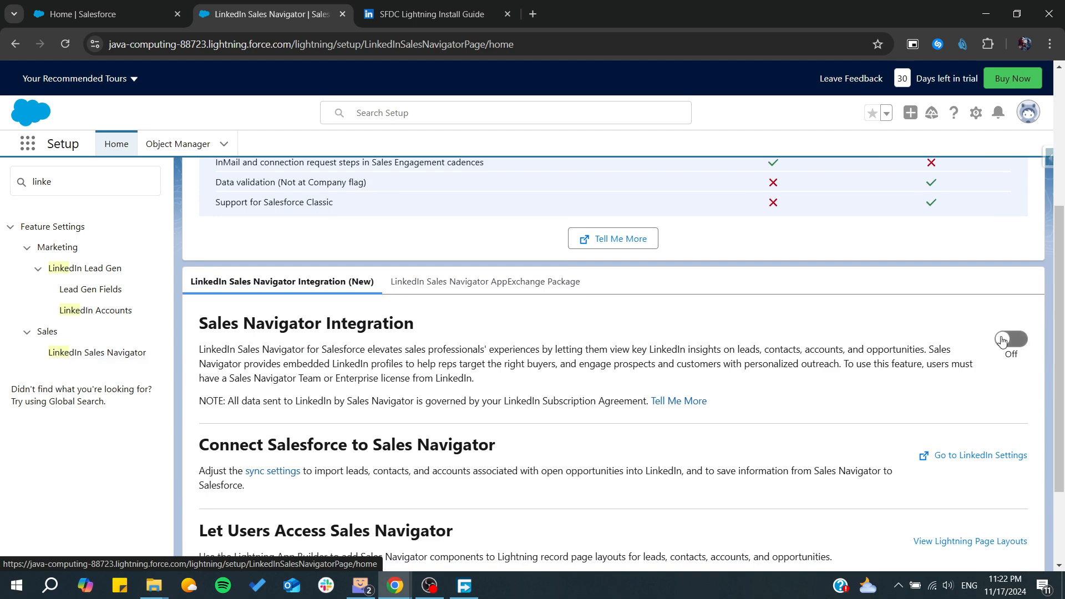
Switch Sales Navigator Integration on, agree to sending data to LinkedIn and accept the terms.
left_click(1010, 339)
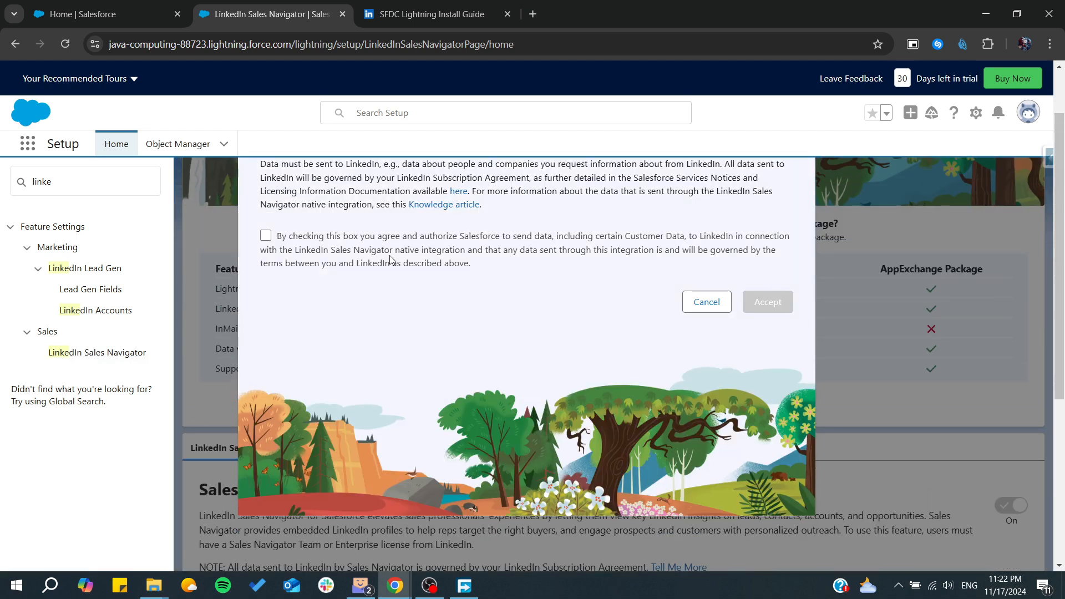
left_click(265, 235)
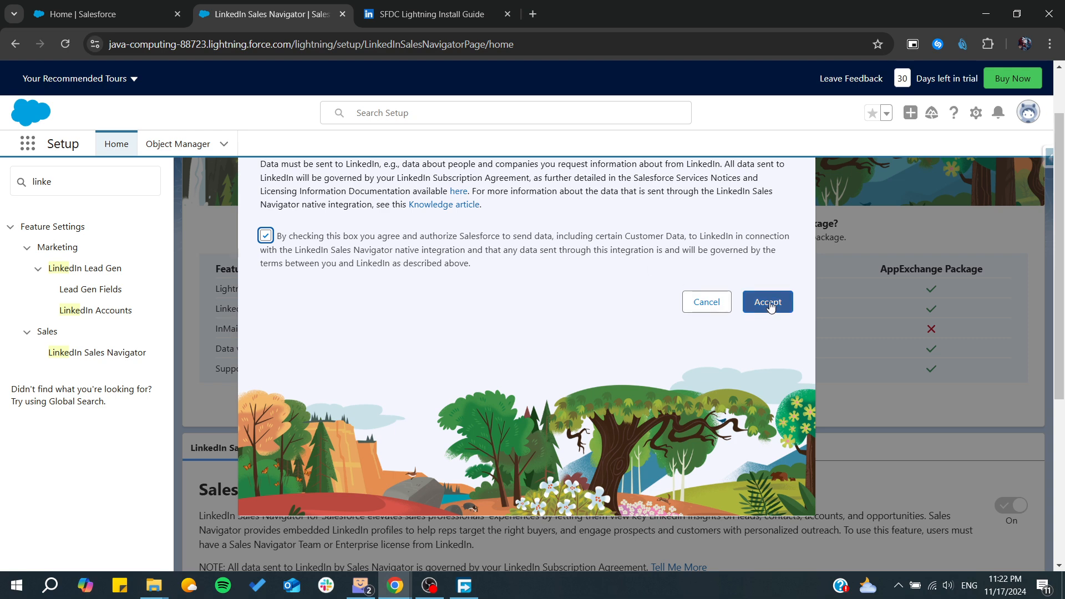
left_click(766, 302)
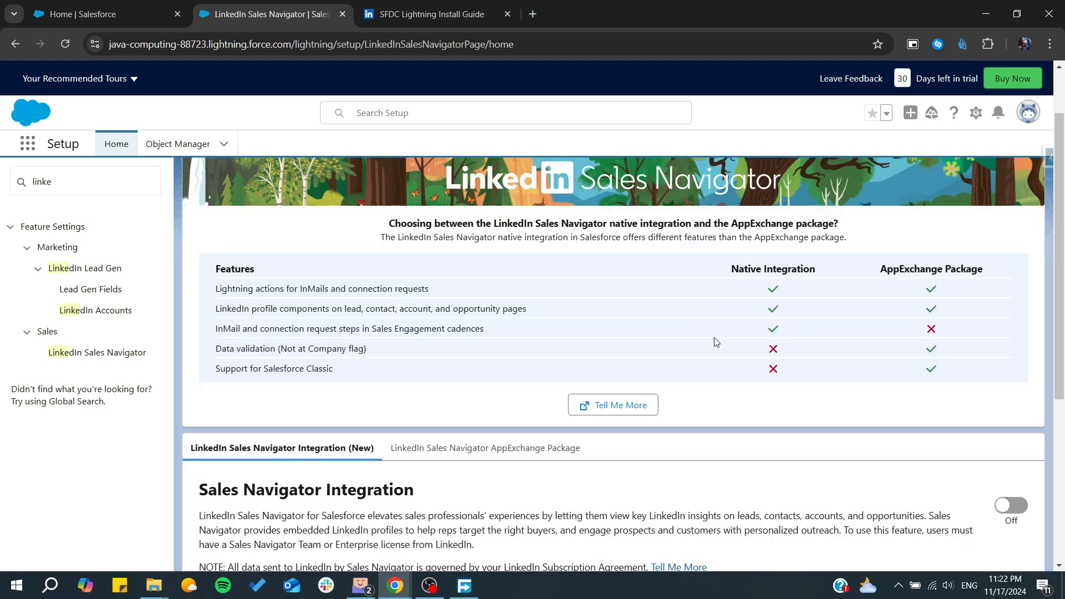
scroll("down", 3)
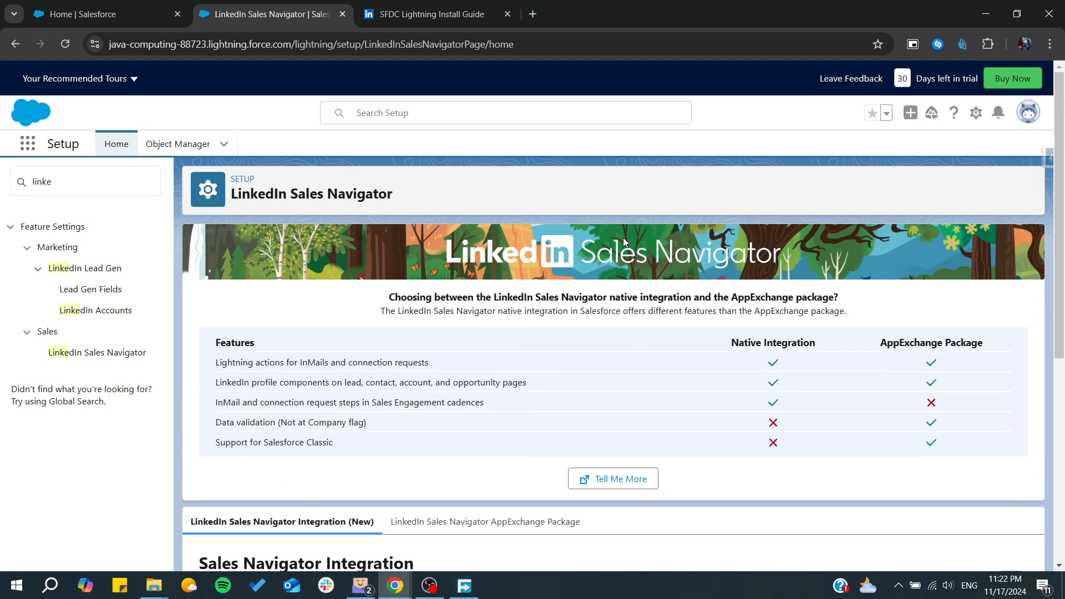
mouse_move(624, 243)
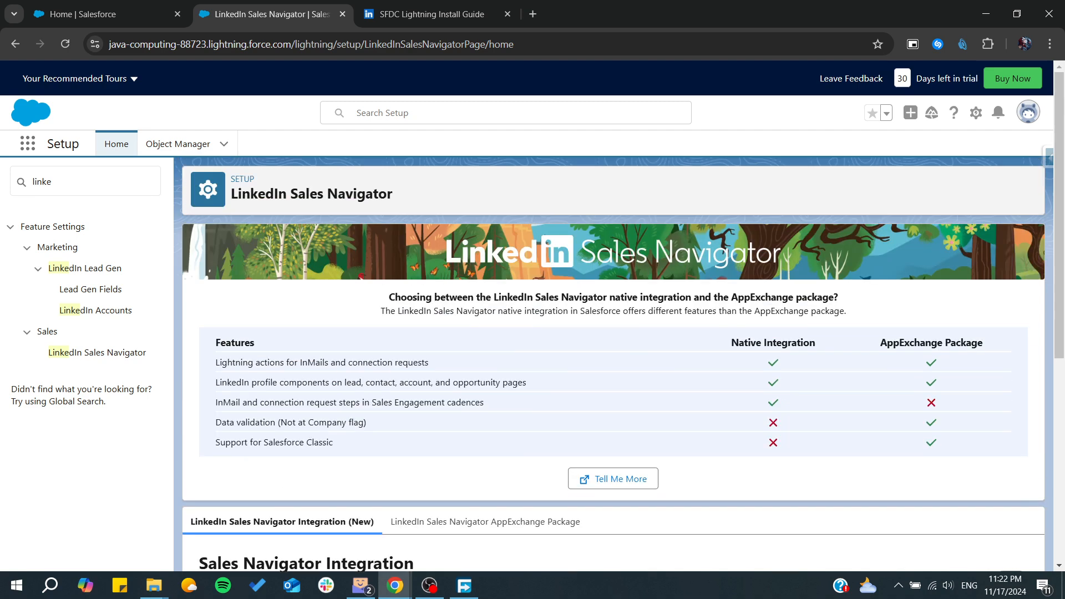
scroll("down", 3)
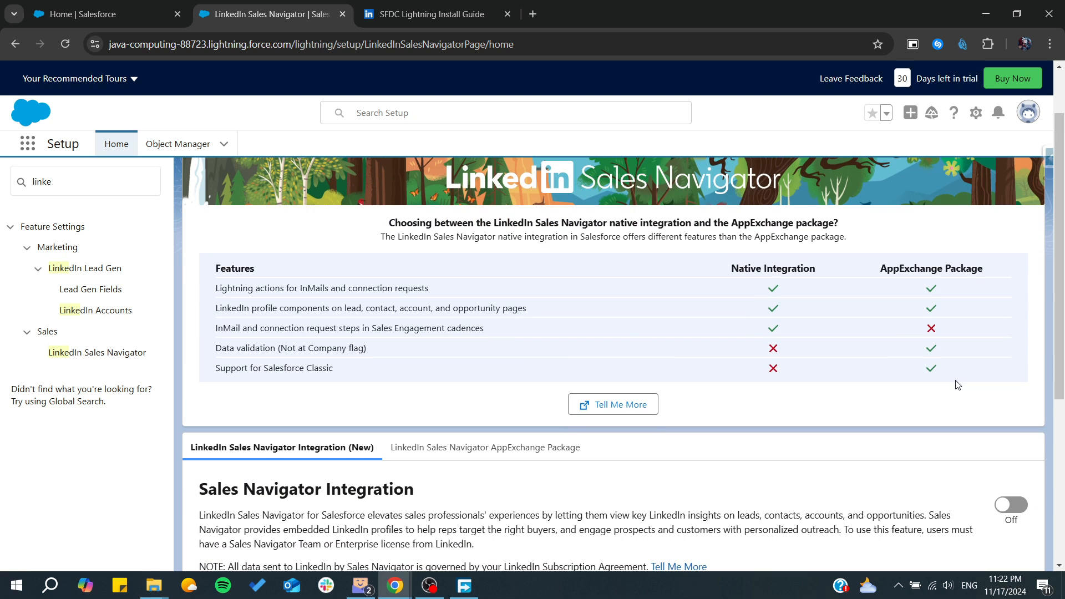
mouse_move(696, 449)
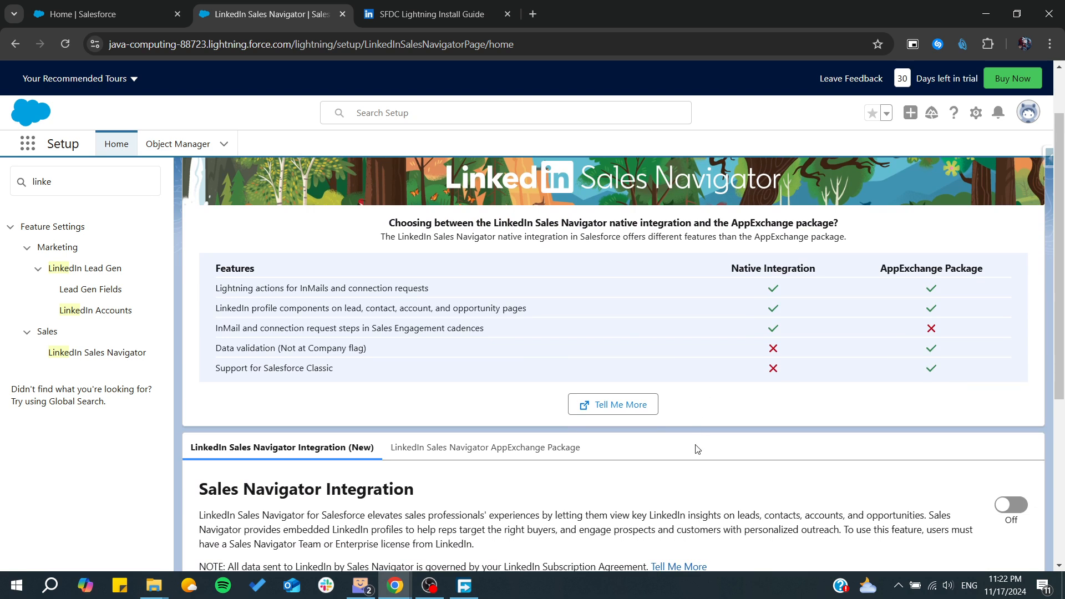
scroll("down", 3)
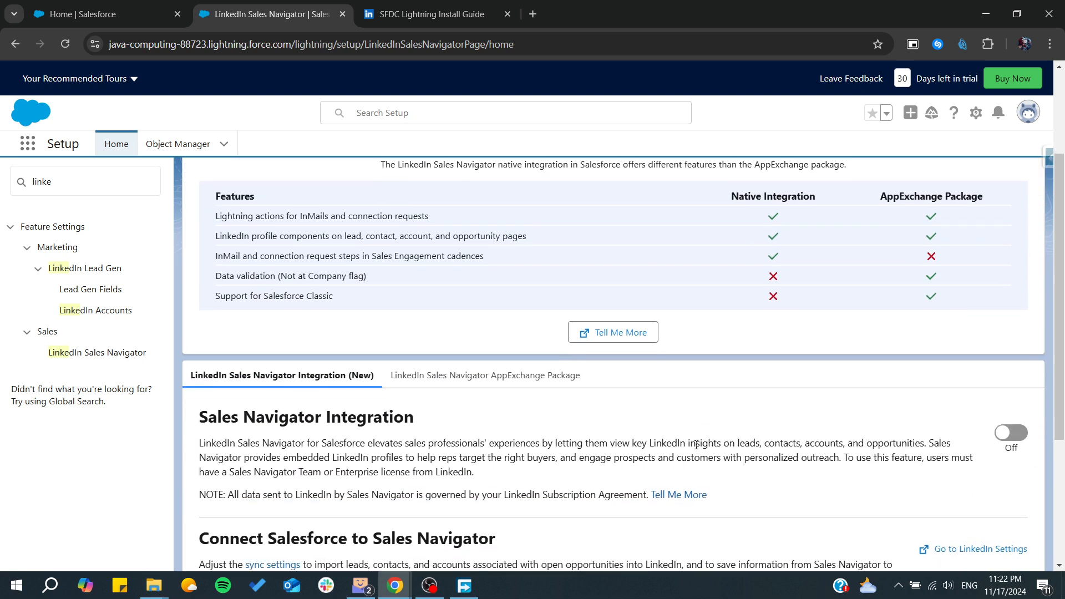